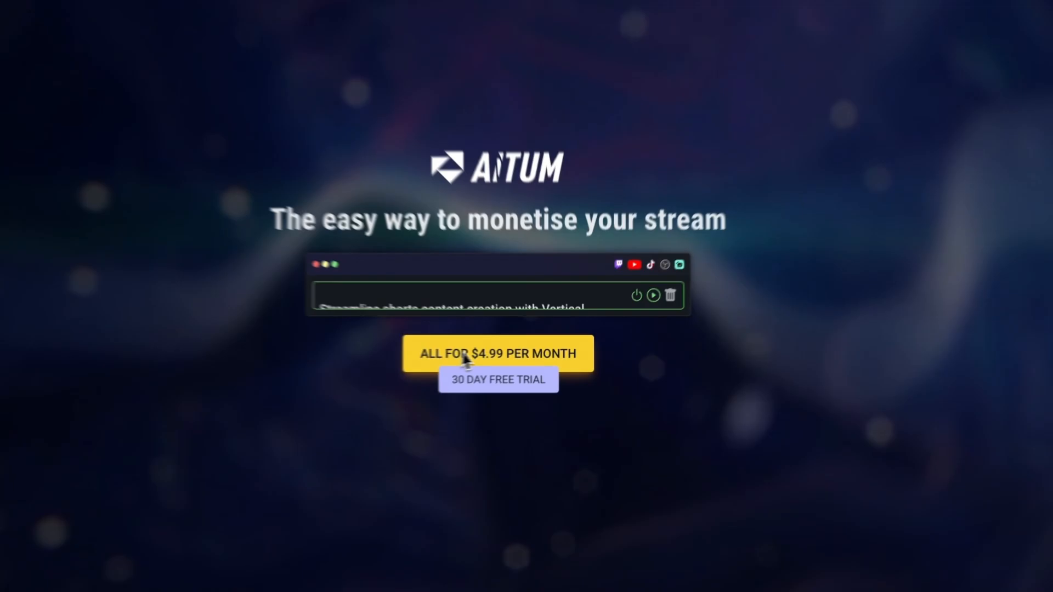
# Start the $4.99/month 30-day free trial sign-up and log in with the Twitch account
pyautogui.click(467, 354)
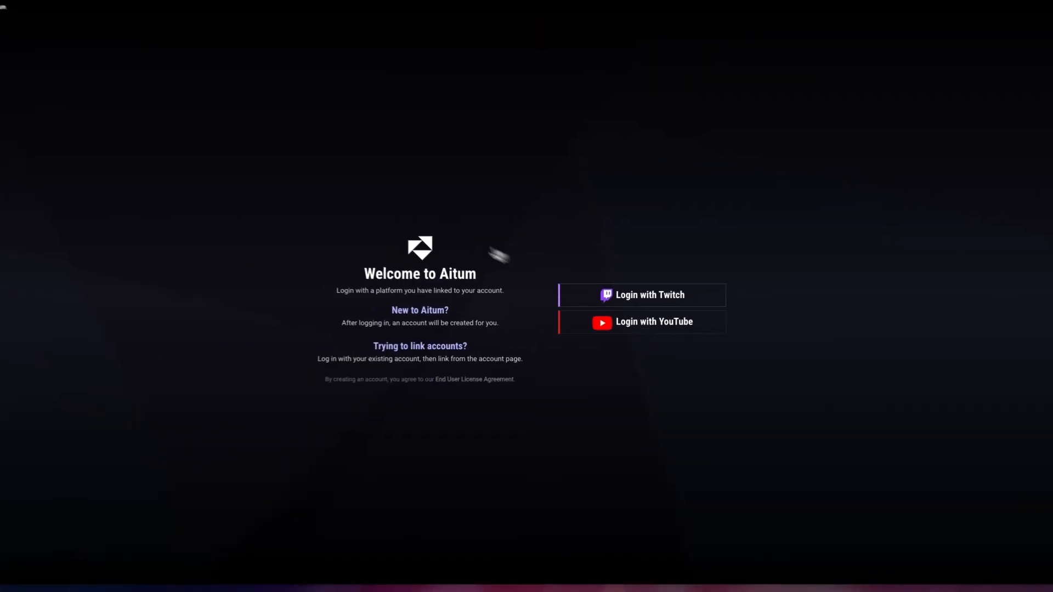
pyautogui.click(642, 295)
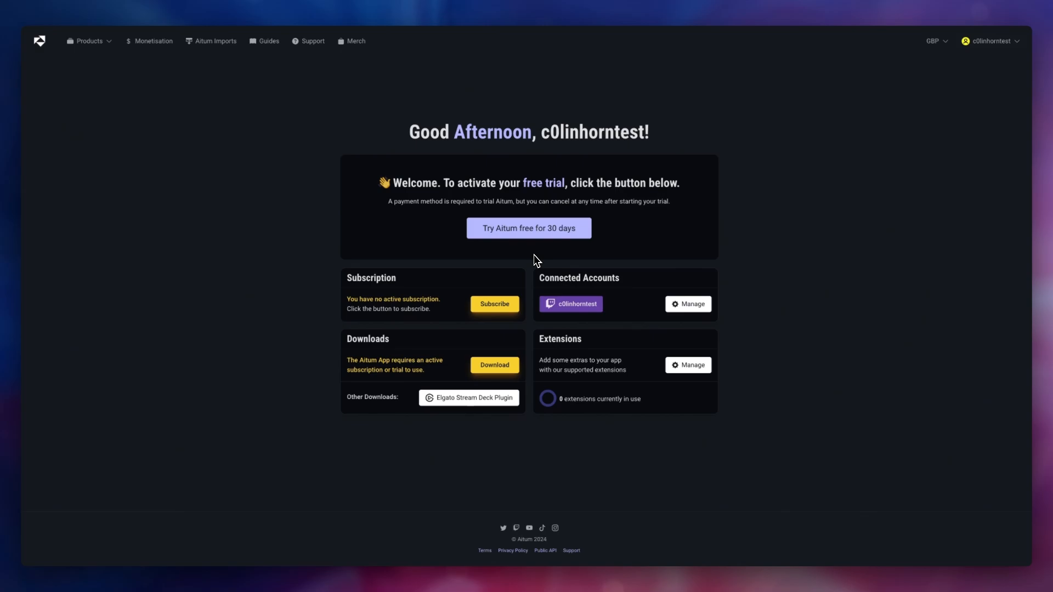
pyautogui.moveTo(430, 285)
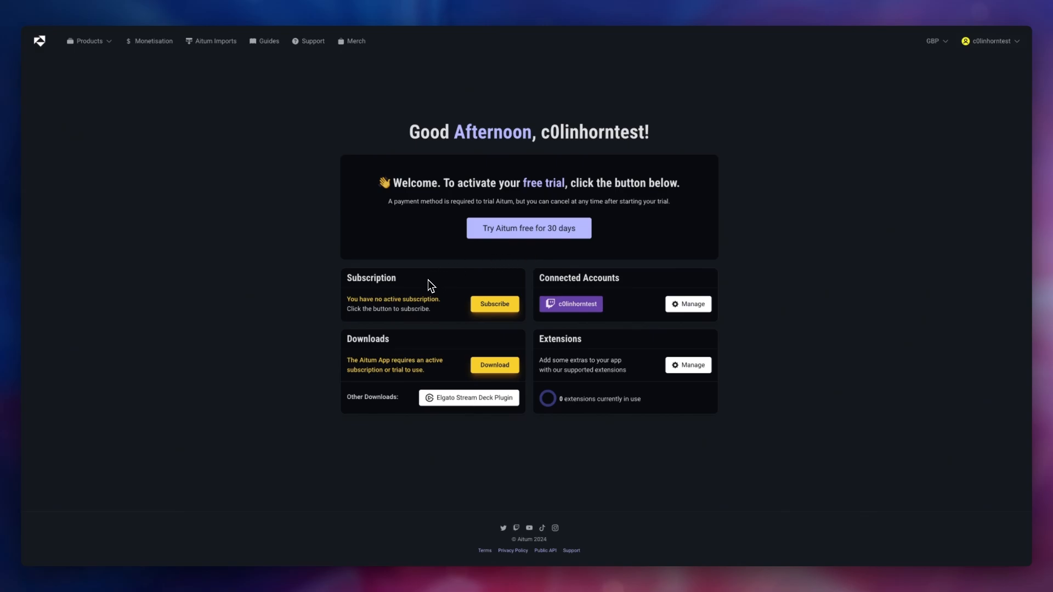
pyautogui.moveTo(442, 350)
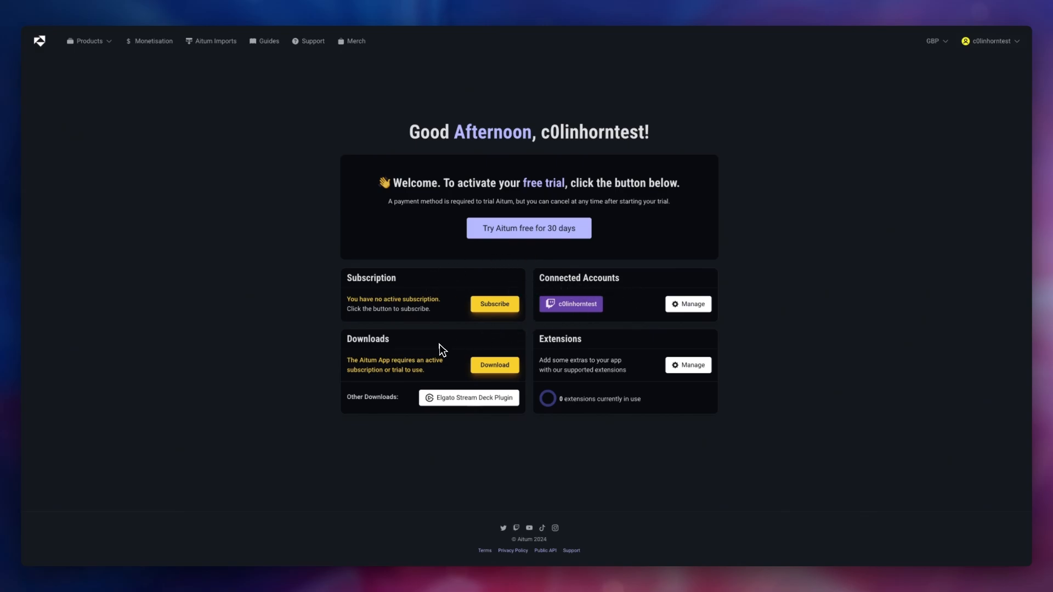
pyautogui.moveTo(472, 404)
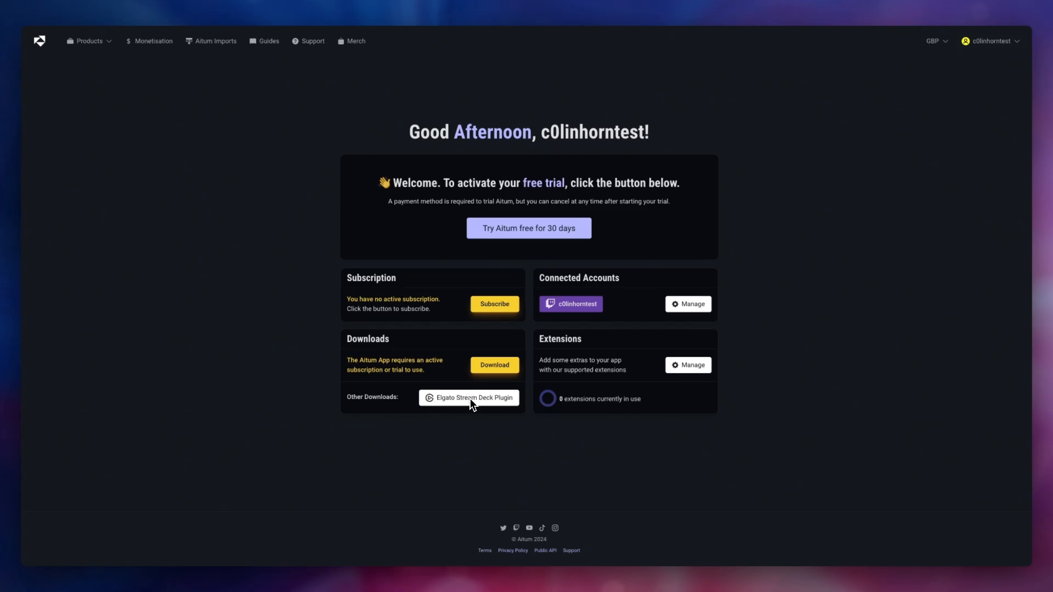
pyautogui.moveTo(630, 358)
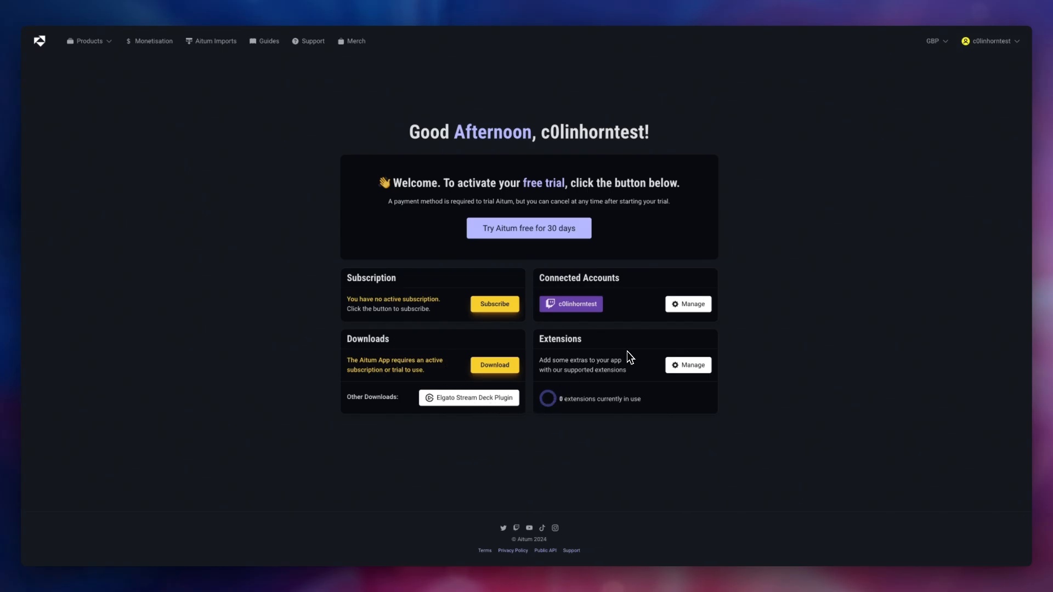
pyautogui.moveTo(514, 316)
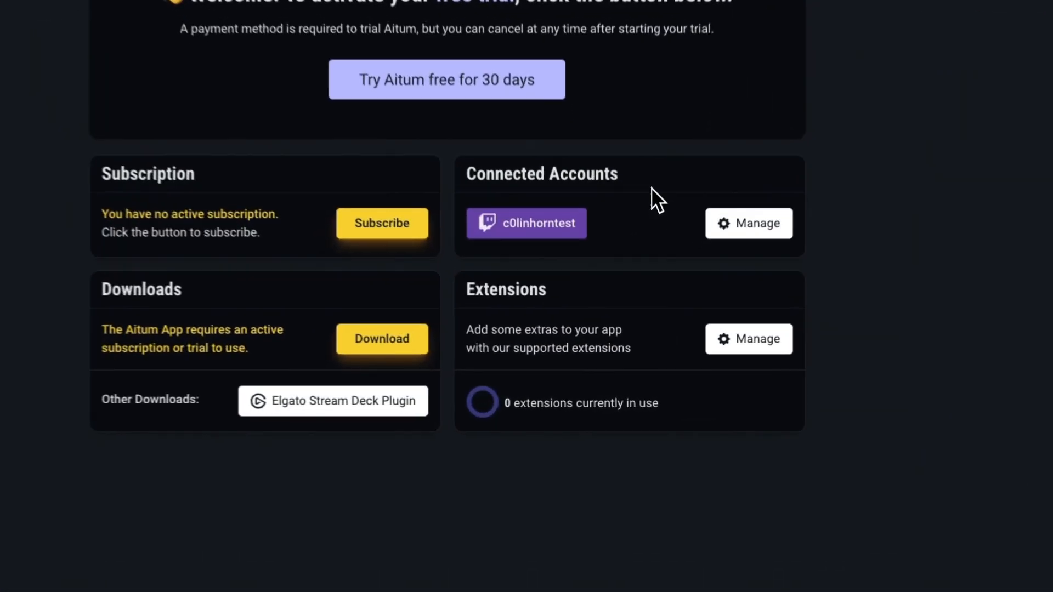
pyautogui.click(748, 224)
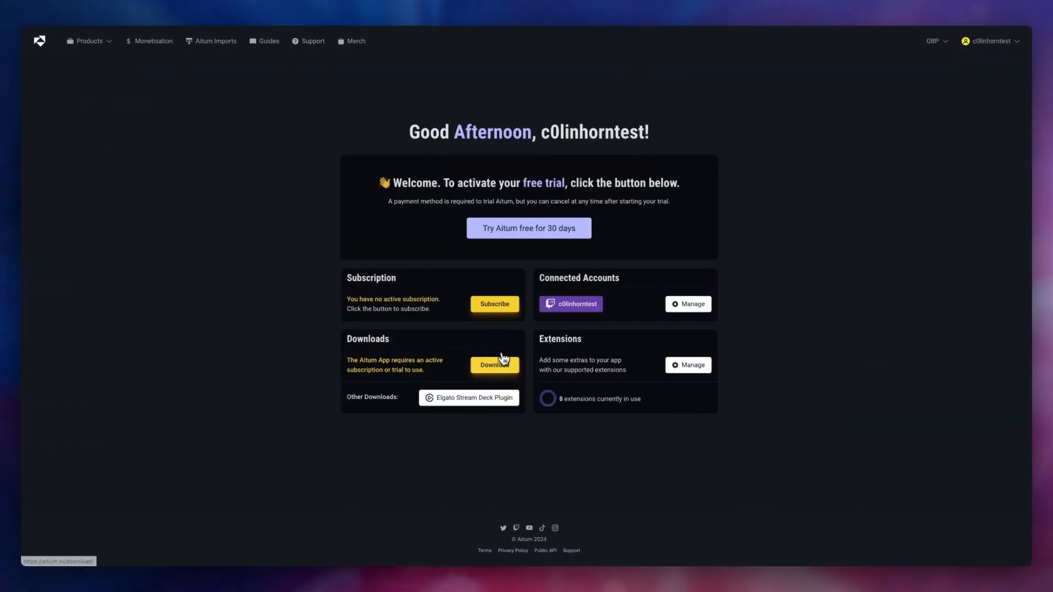
# Go to the downloads page and download the Aitum App
pyautogui.click(495, 365)
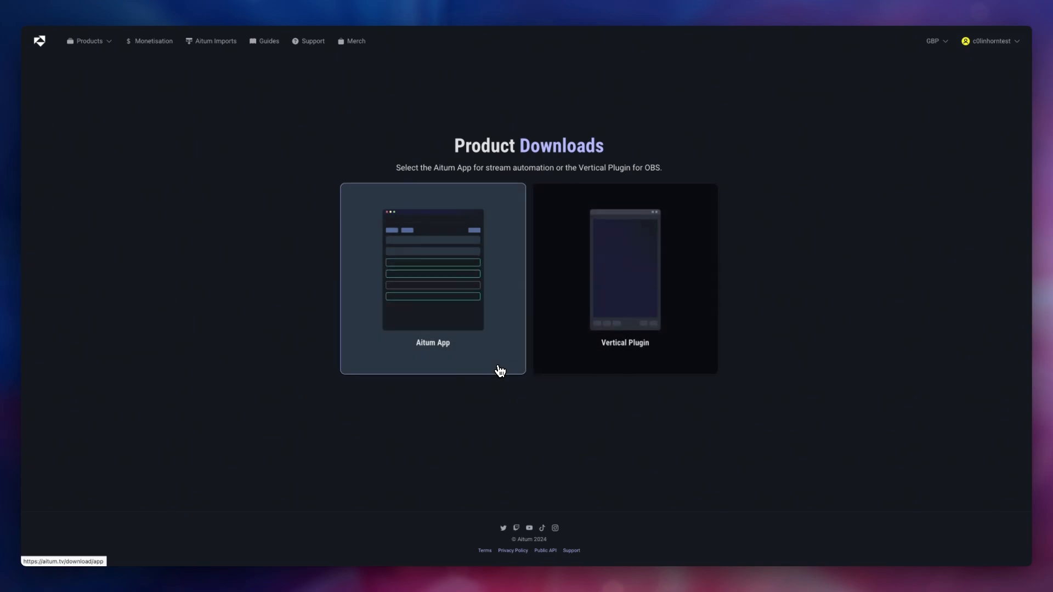
pyautogui.click(433, 278)
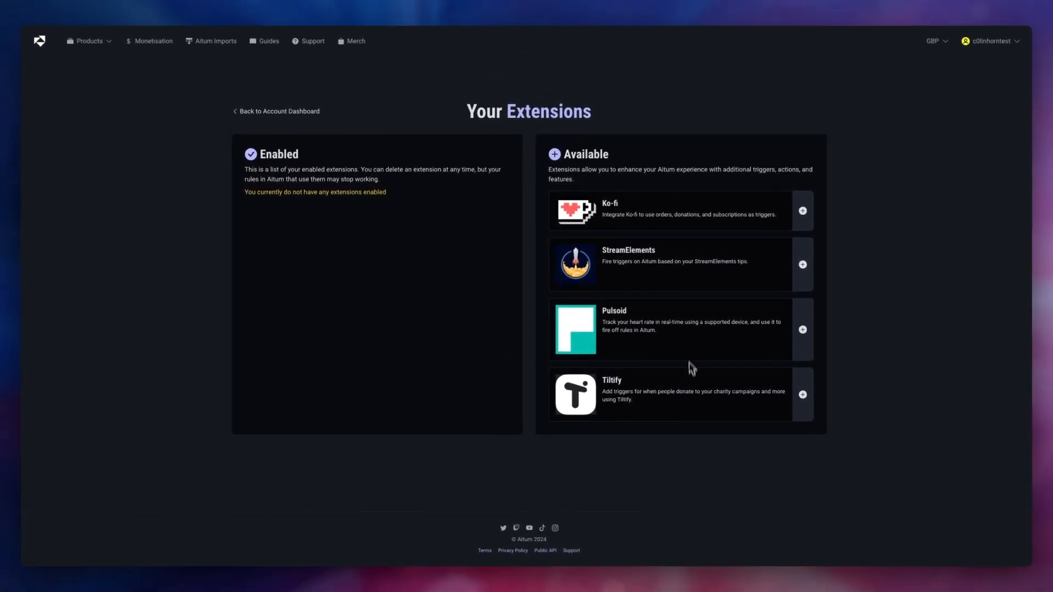
pyautogui.moveTo(706, 404)
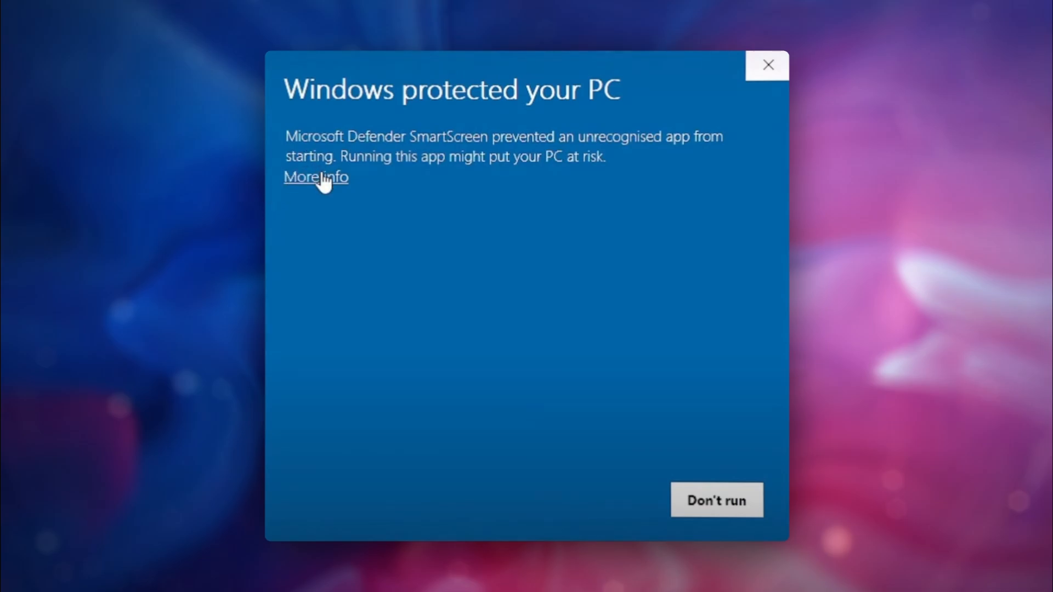
# Bypass the SmartScreen warning via More info and run Aitum.exe anyway
pyautogui.click(315, 178)
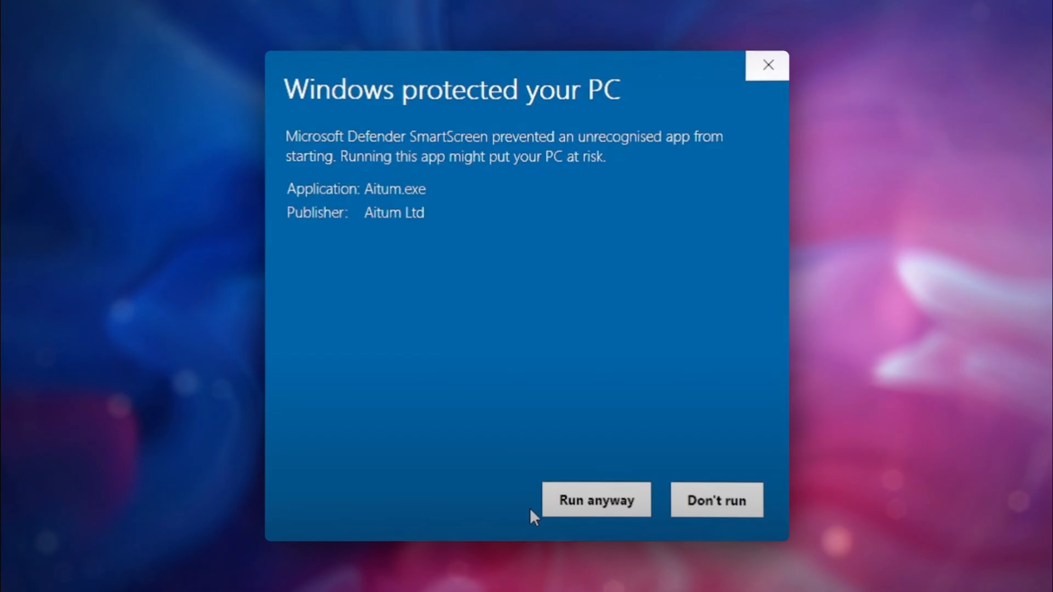
pyautogui.click(597, 500)
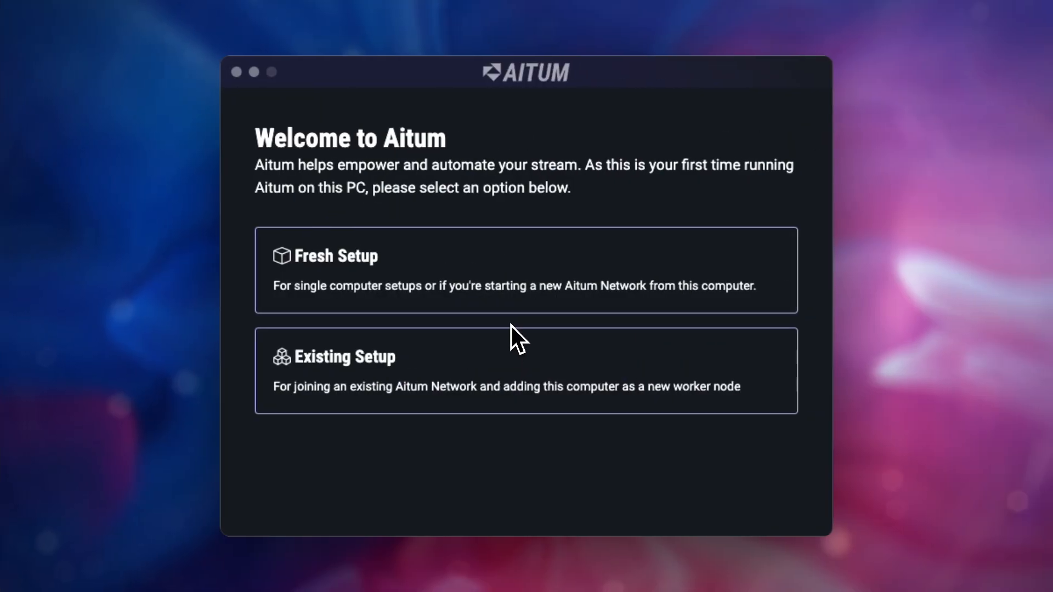
pyautogui.moveTo(503, 344)
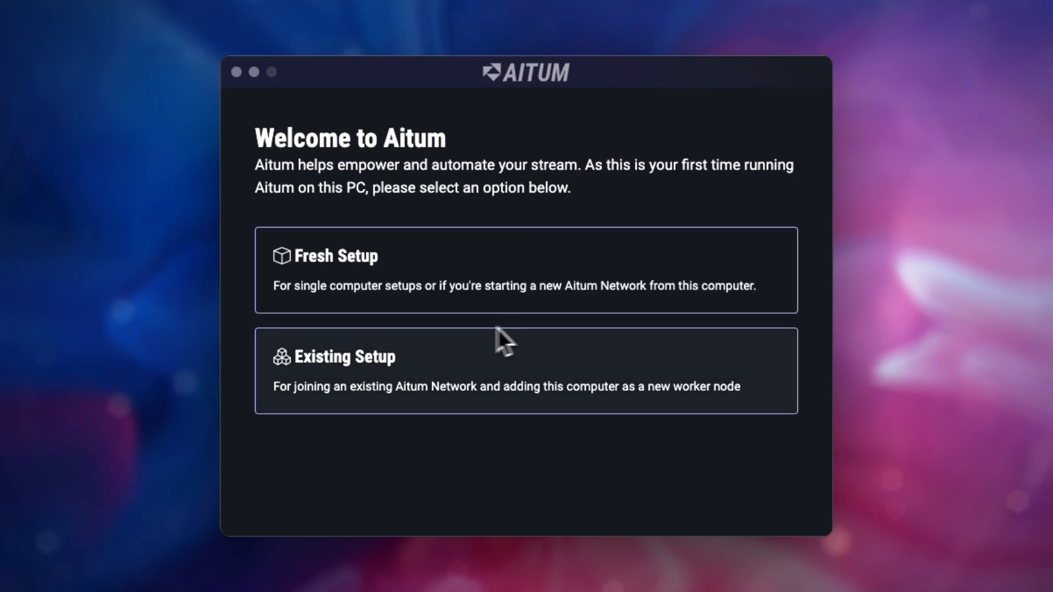
pyautogui.moveTo(399, 393)
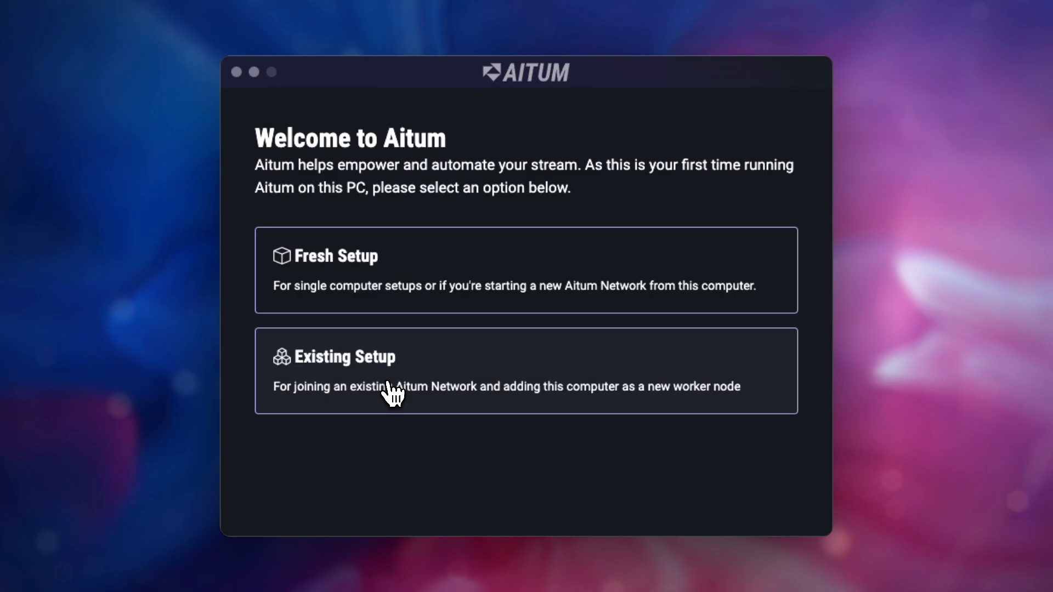
# Finish the Welcome screen setup and dismiss the What's New 1.5.2 notes
pyautogui.click(394, 387)
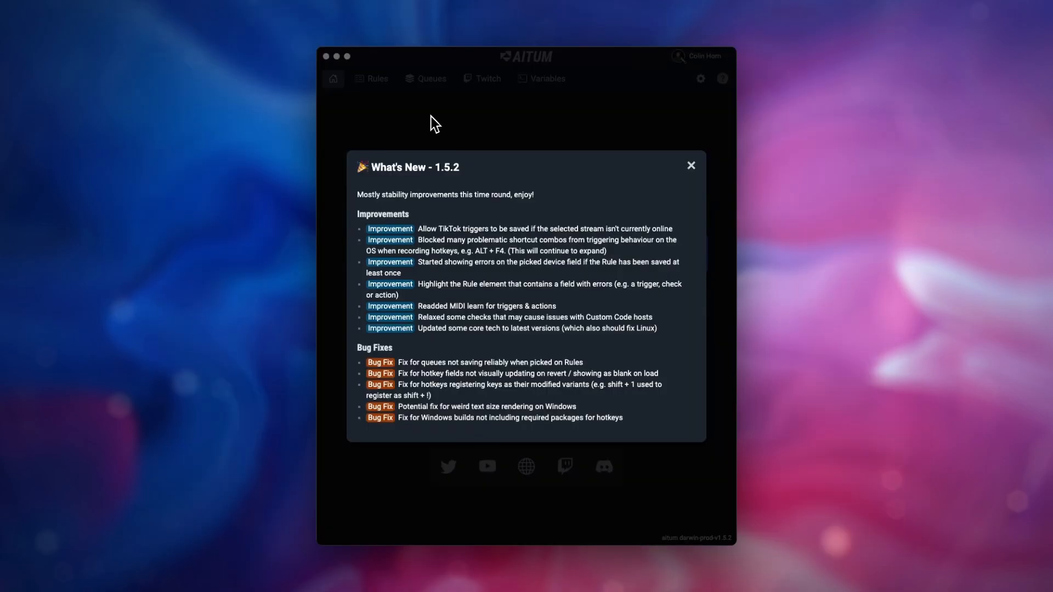
pyautogui.moveTo(520, 222)
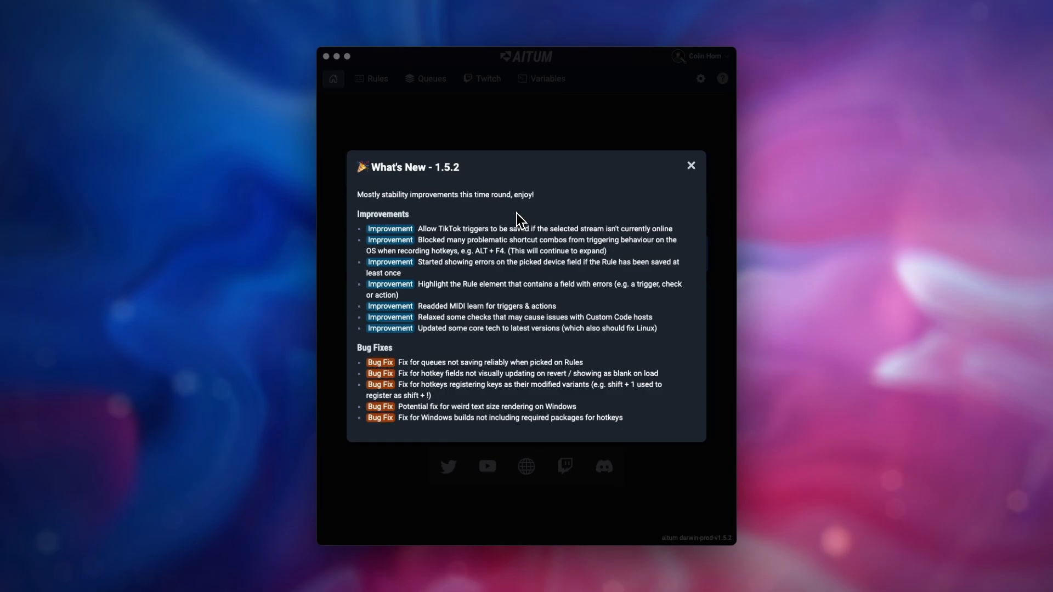
pyautogui.click(692, 164)
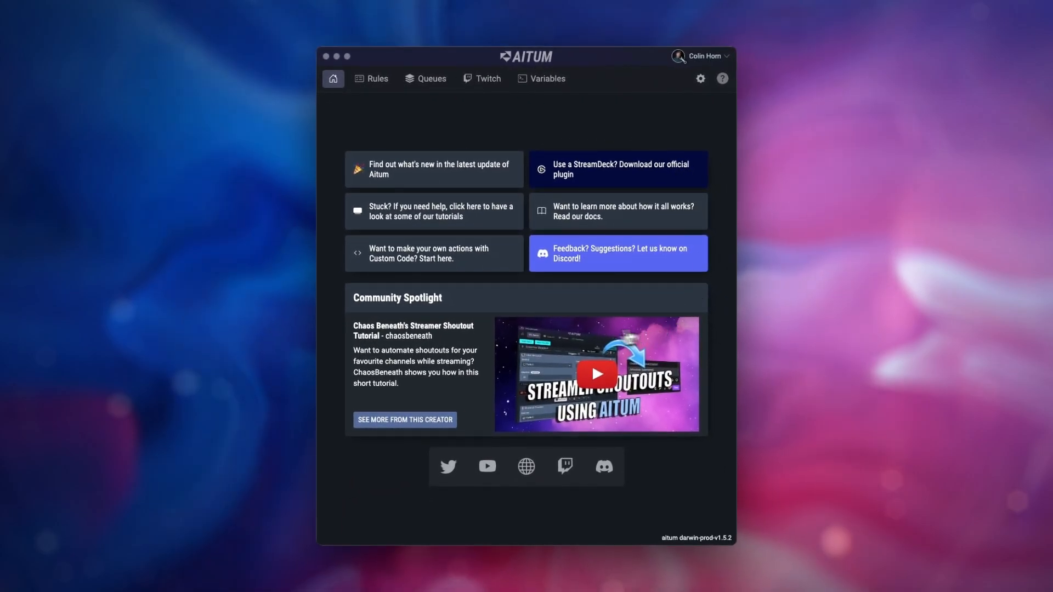
pyautogui.moveTo(474, 320)
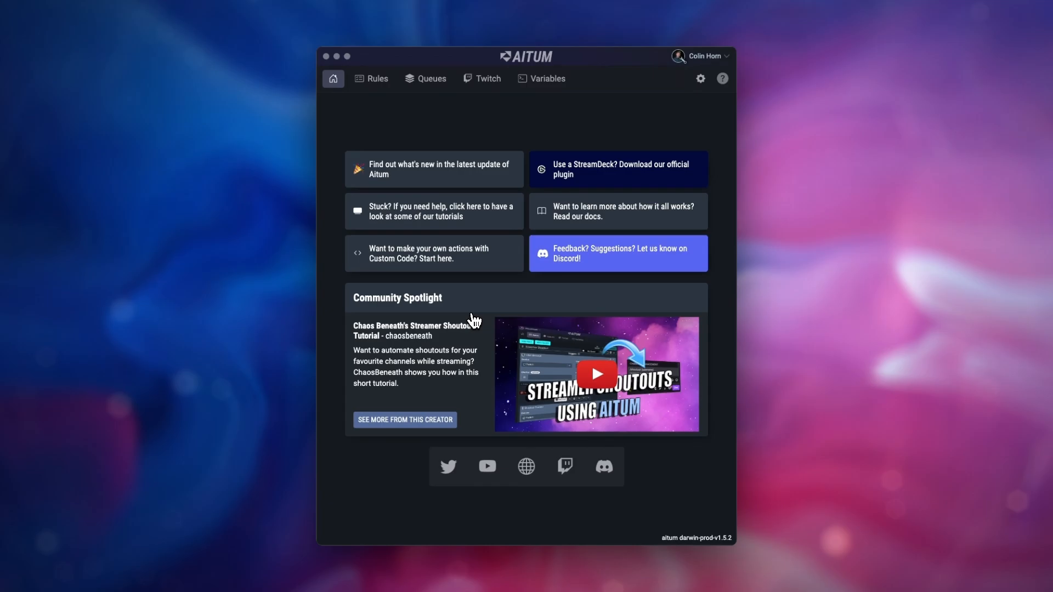
# Switch from the Home dashboard to the empty Rules page
pyautogui.click(371, 79)
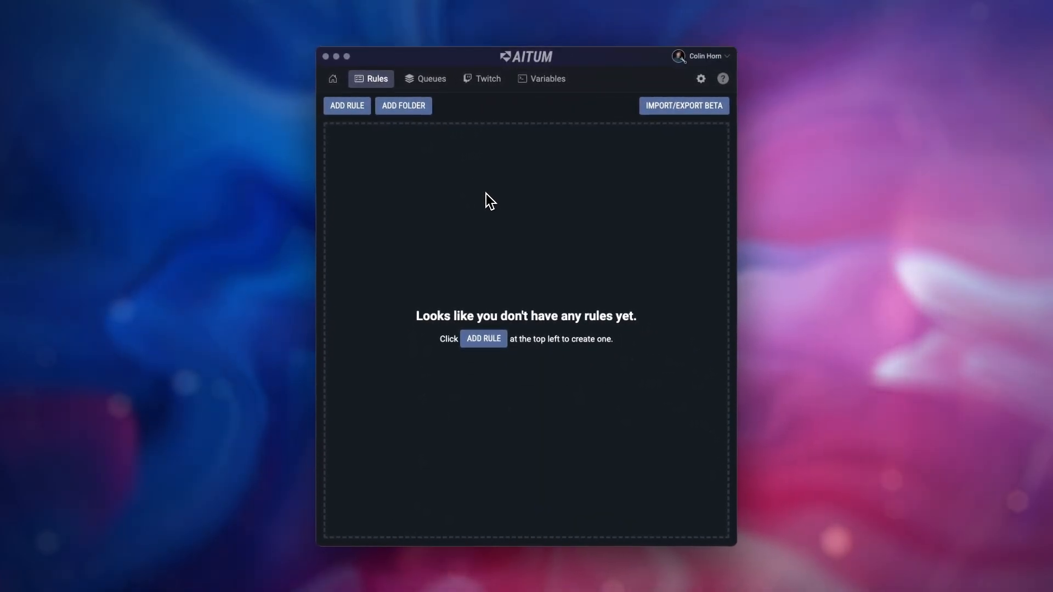
# Visit the Queues, Twitch redemptions and global Variables pages in turn
pyautogui.click(431, 79)
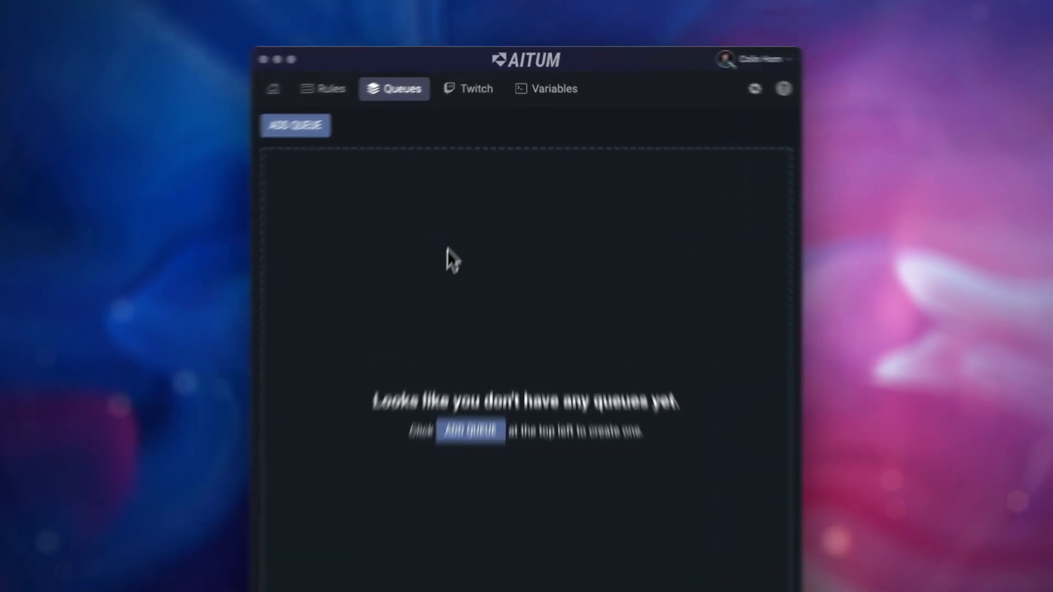
pyautogui.click(474, 88)
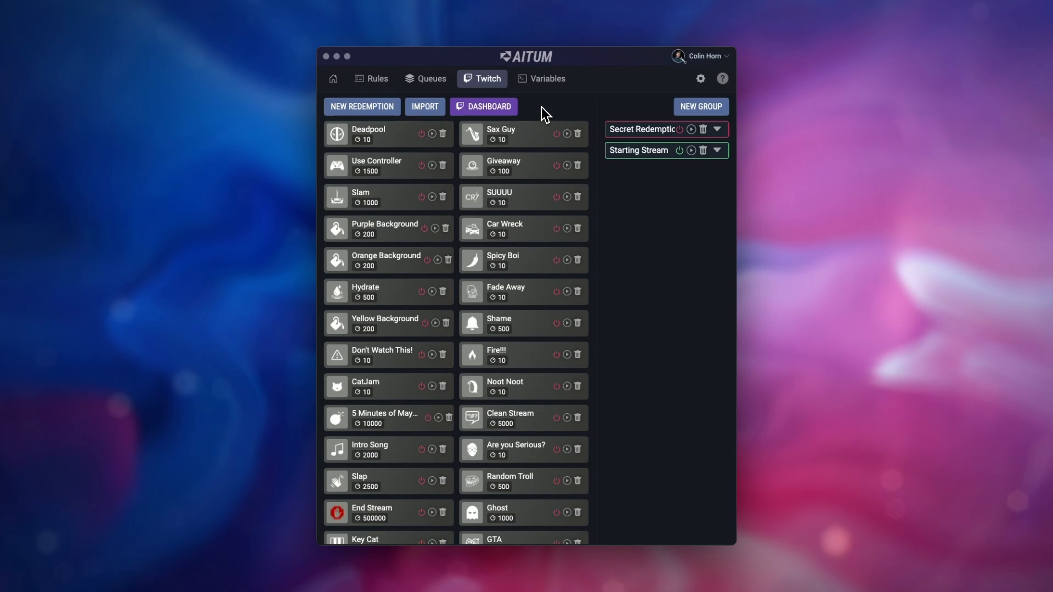
pyautogui.click(549, 79)
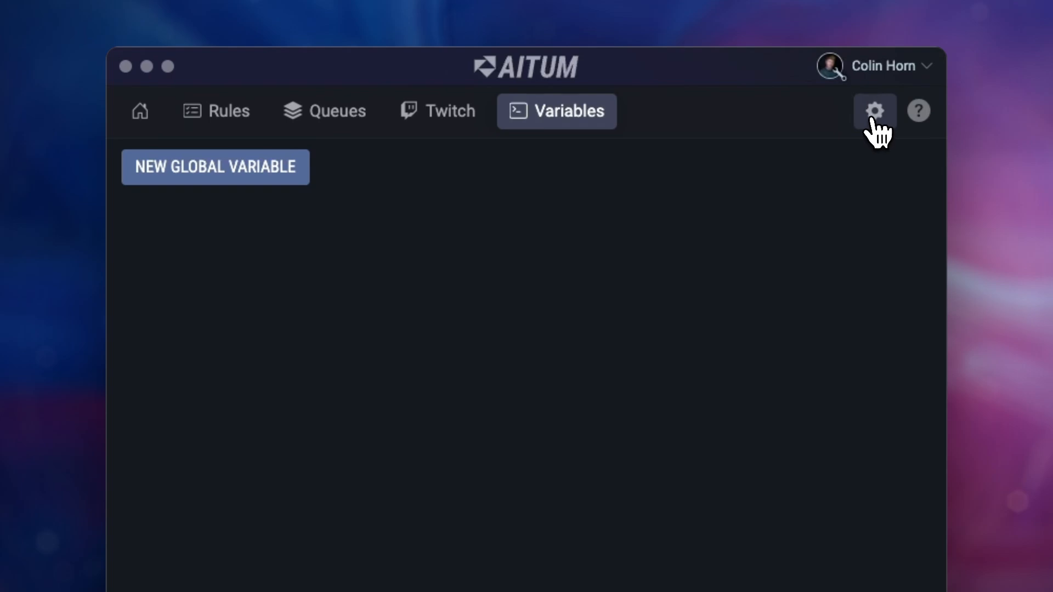
# View the Settings overview via the gear icon, then return to Home
pyautogui.click(875, 109)
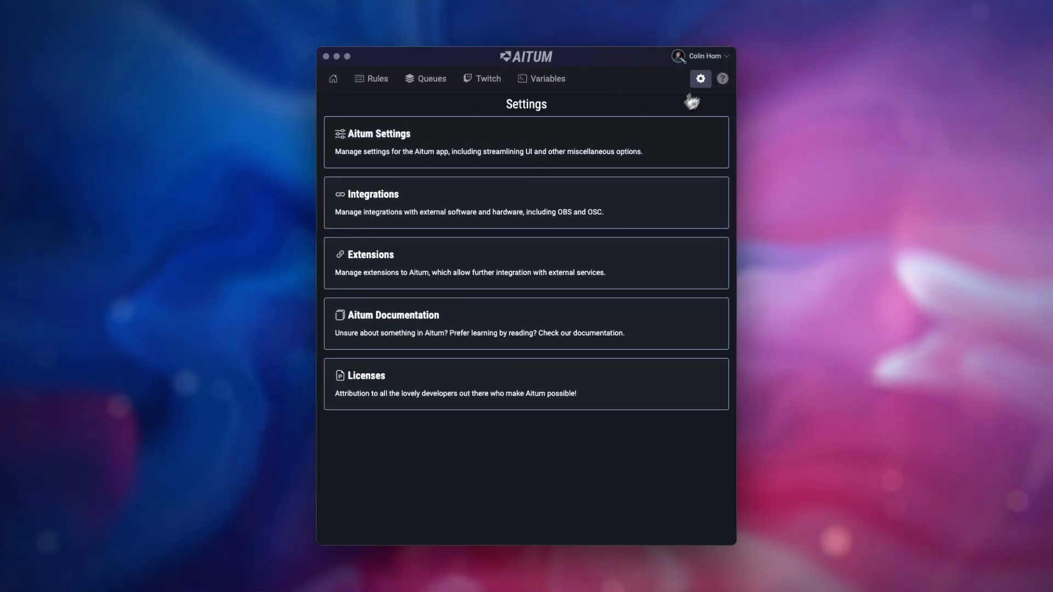
pyautogui.click(332, 79)
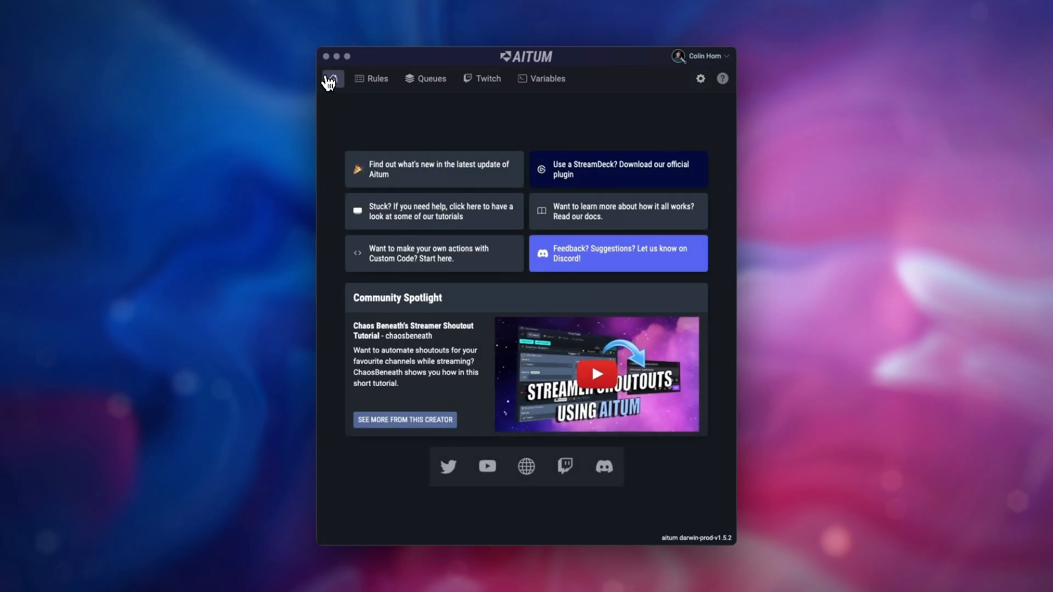